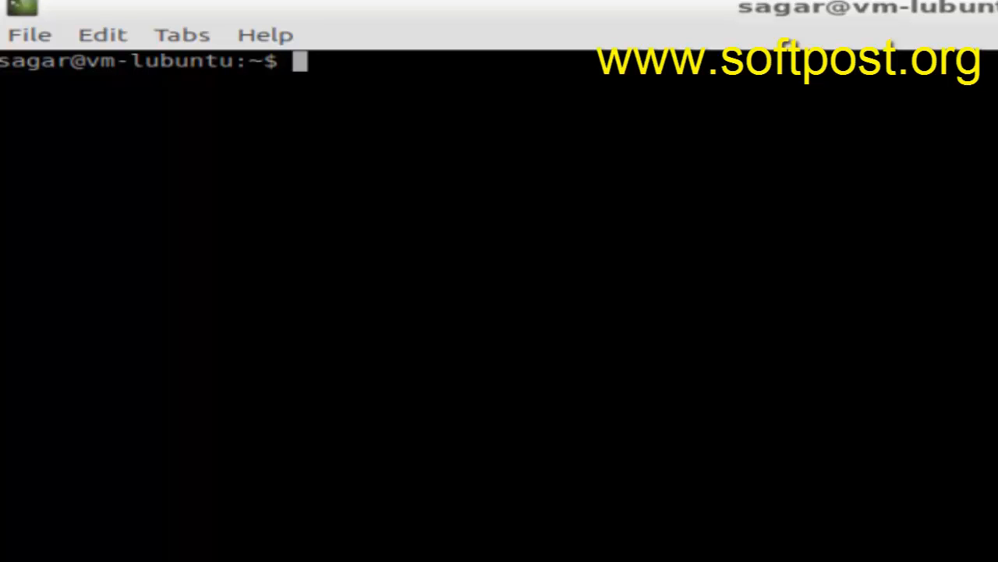
Type the ls command at the home directory prompt without running it
text(ls)
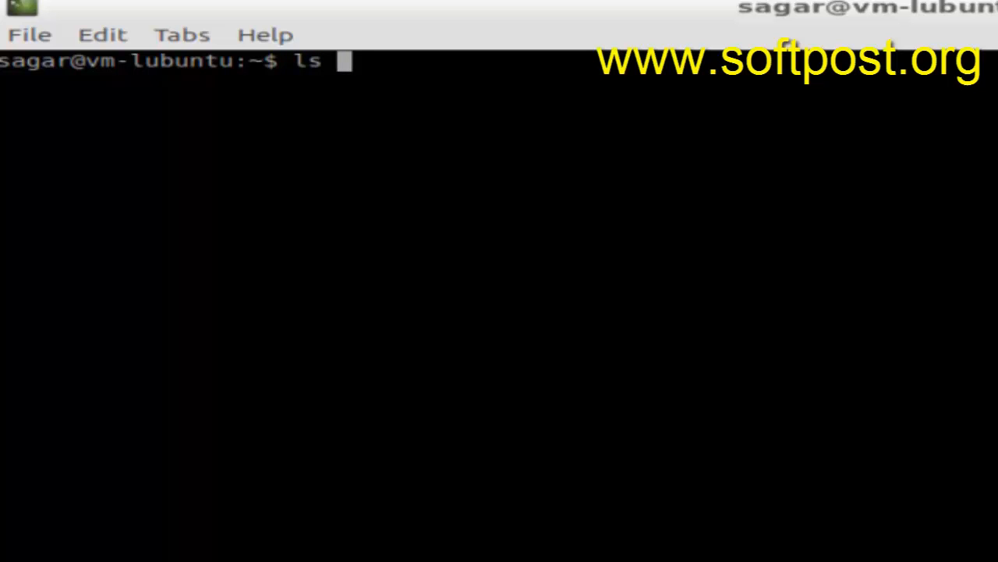
Run ls -la and scroll through the long listing of the home directory
text(-)
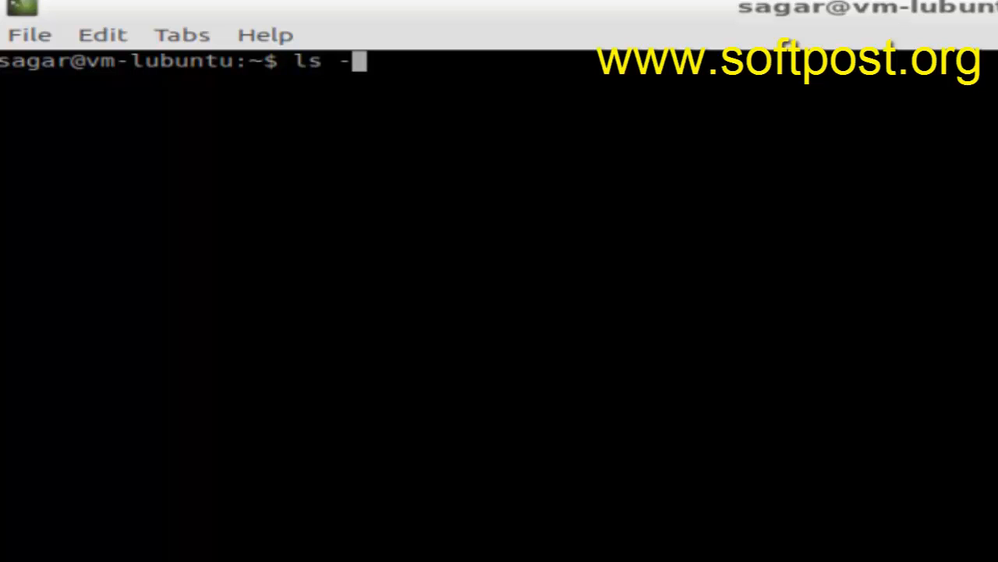
key(Return)
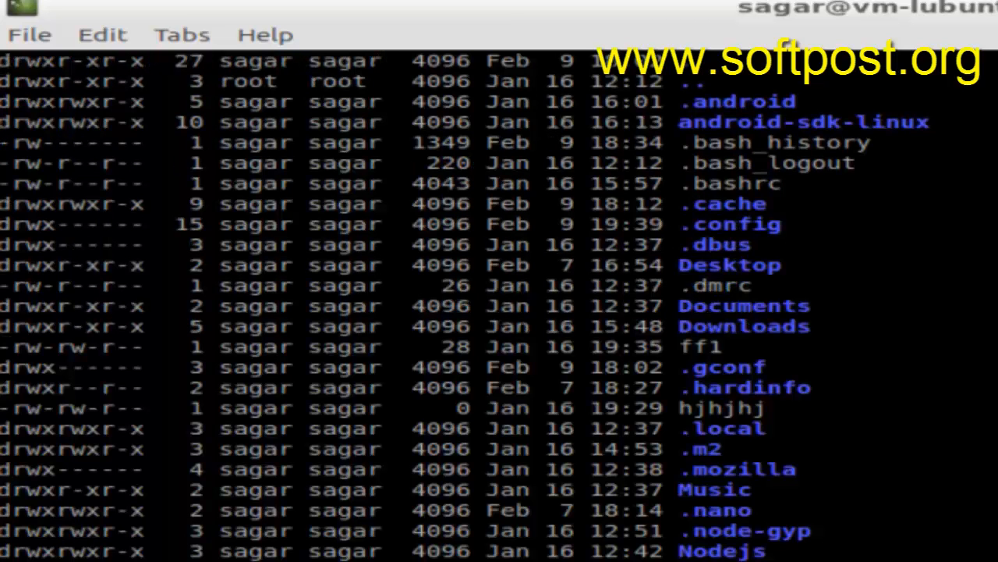
scroll(down, 3)
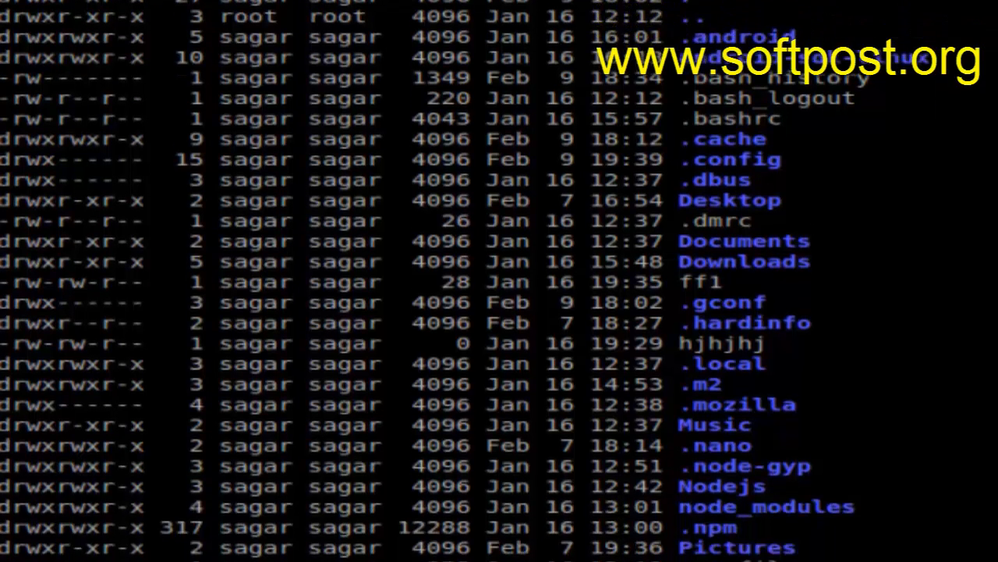
scroll(down, 3)
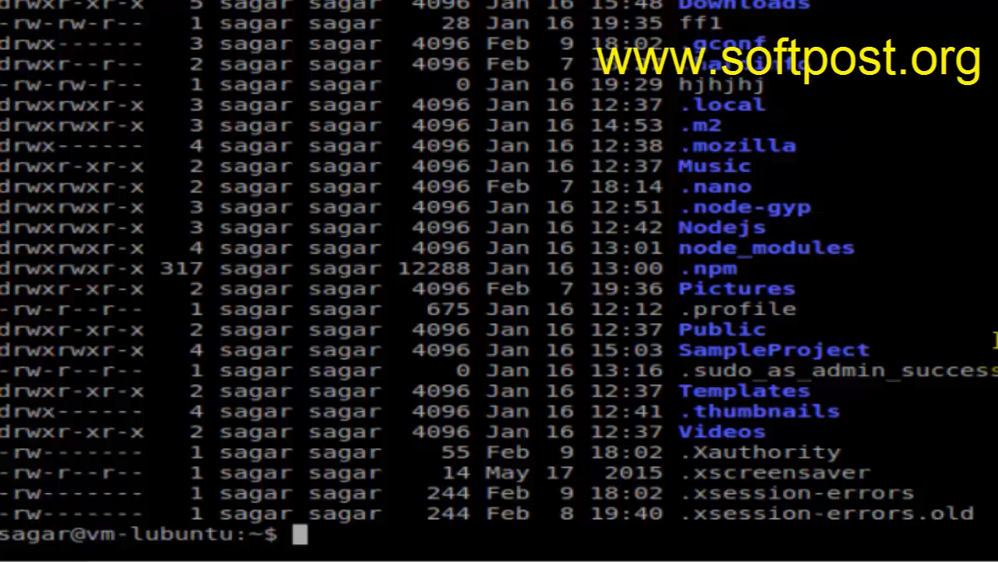
Clear the terminal and print file ff1's contents with cat ff1
text(clear)
text(cat)
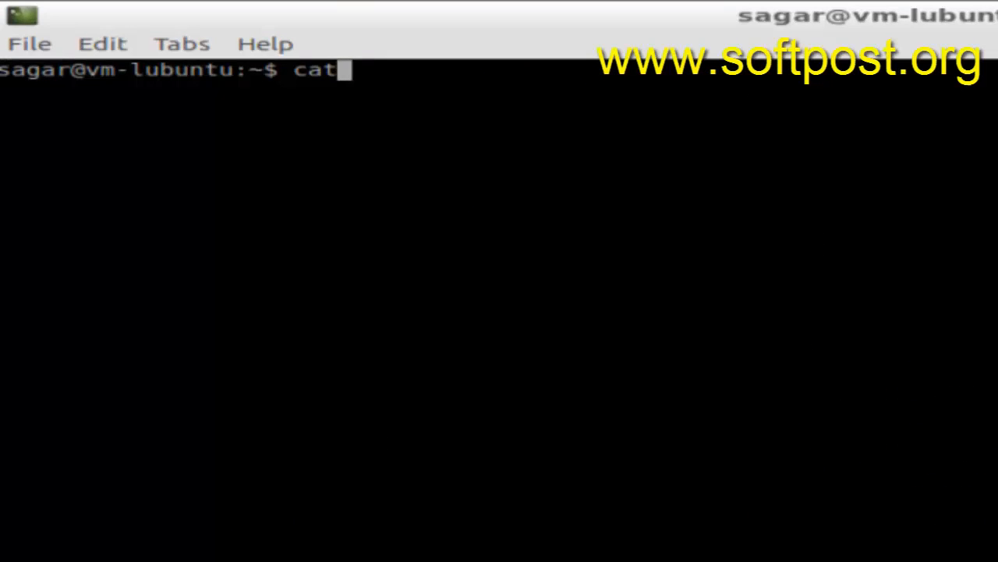
key(Return)
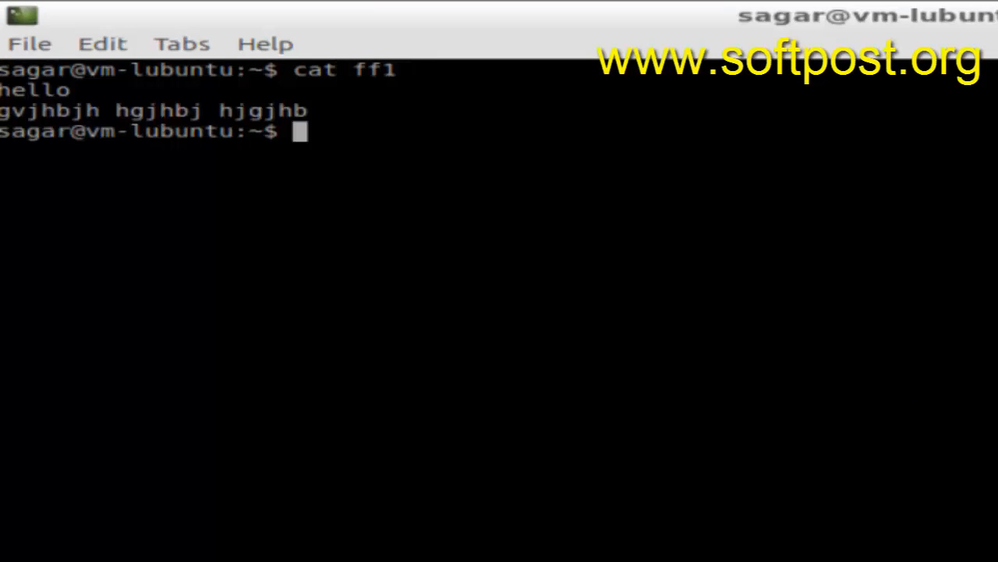